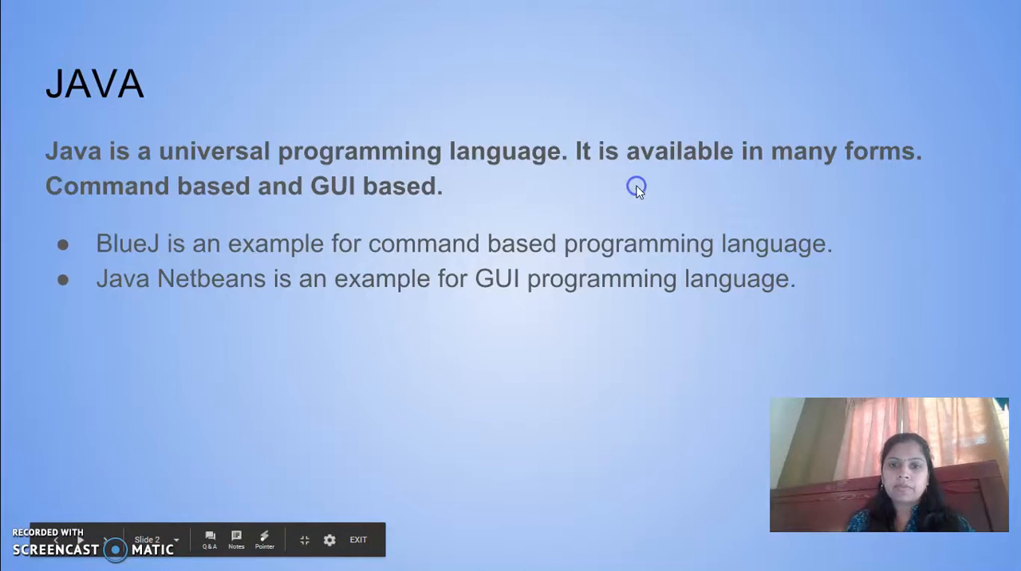
mouse_move(249, 172)
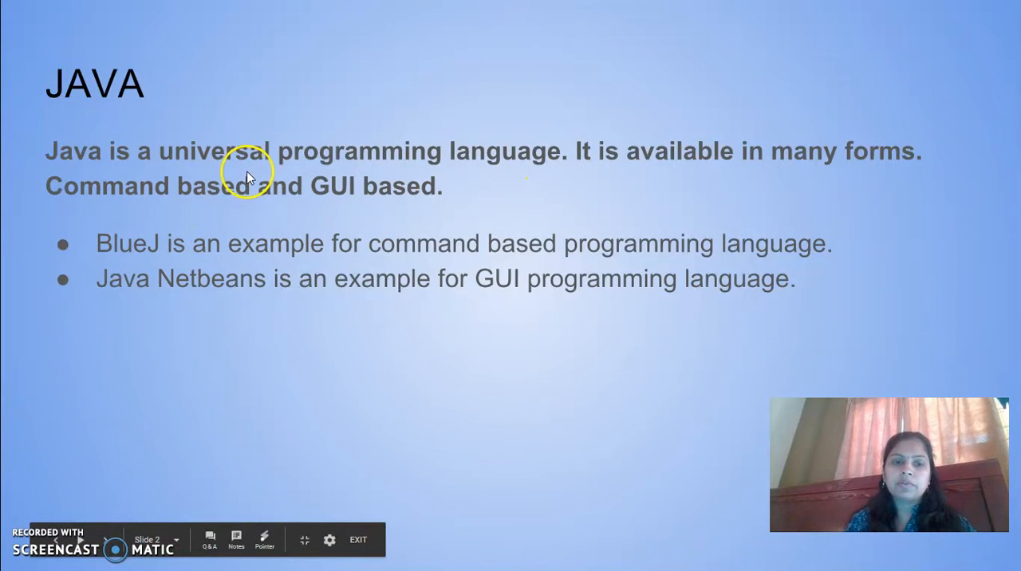
mouse_move(654, 166)
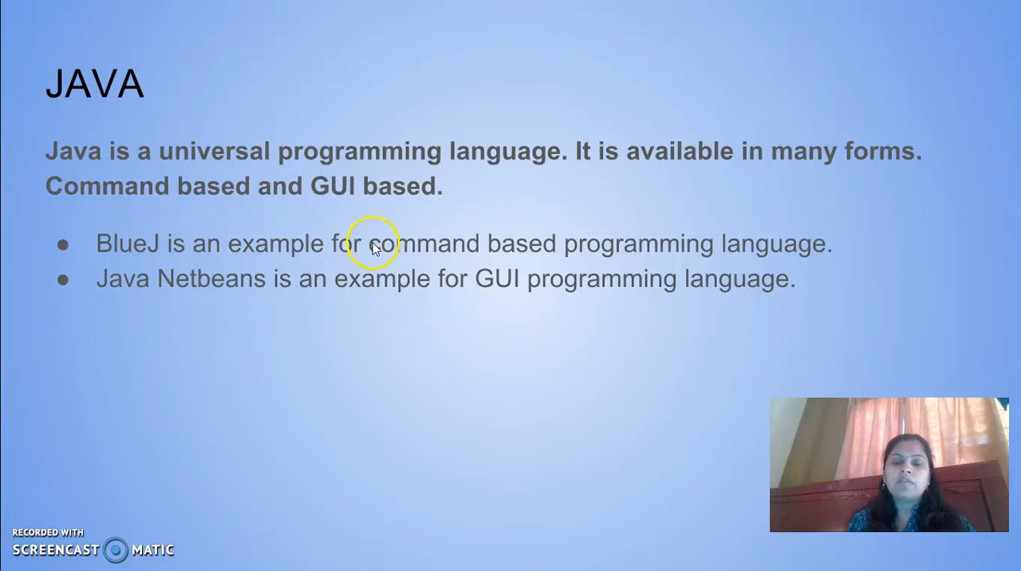
mouse_move(120, 275)
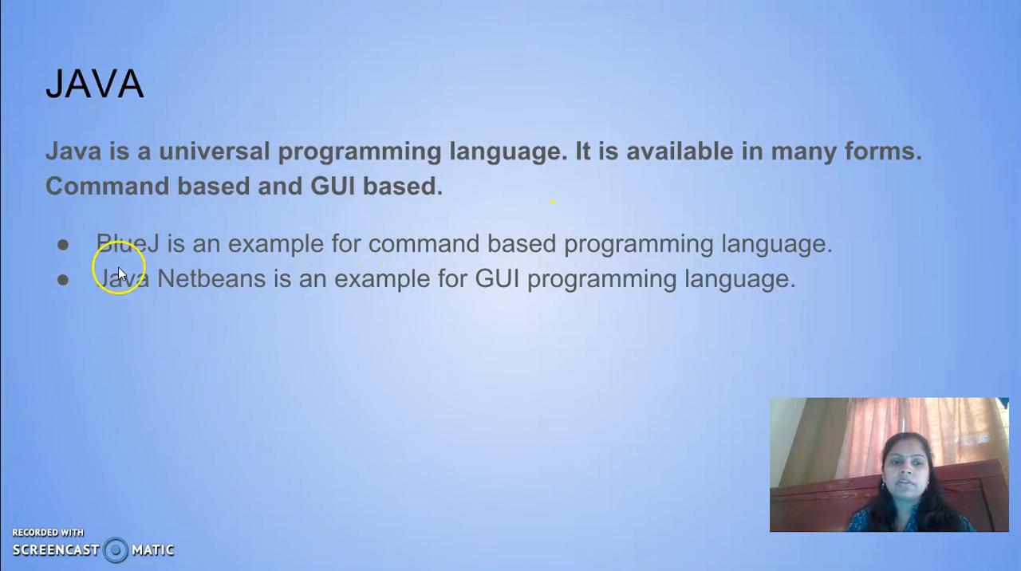
mouse_move(188, 257)
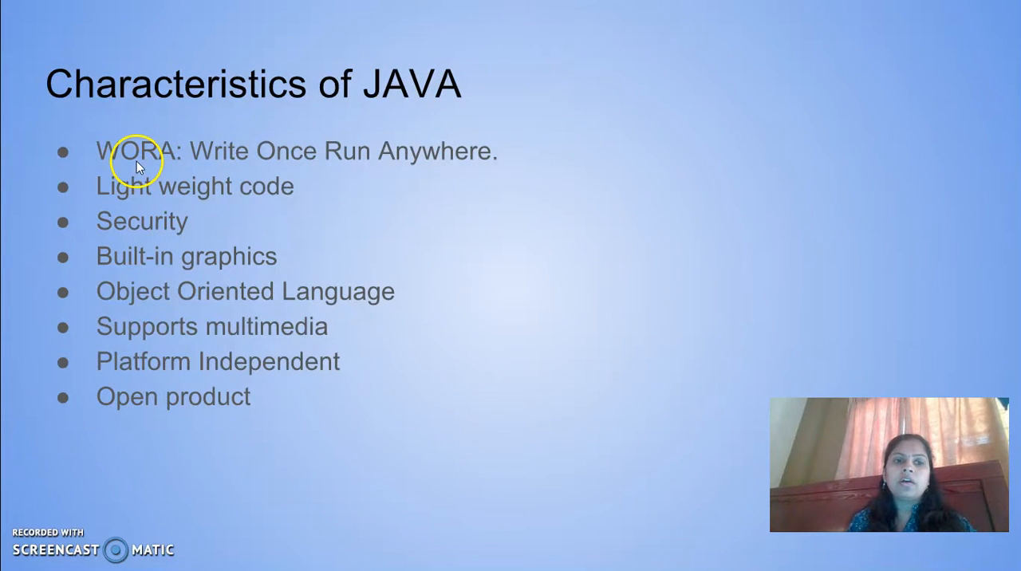
mouse_move(364, 188)
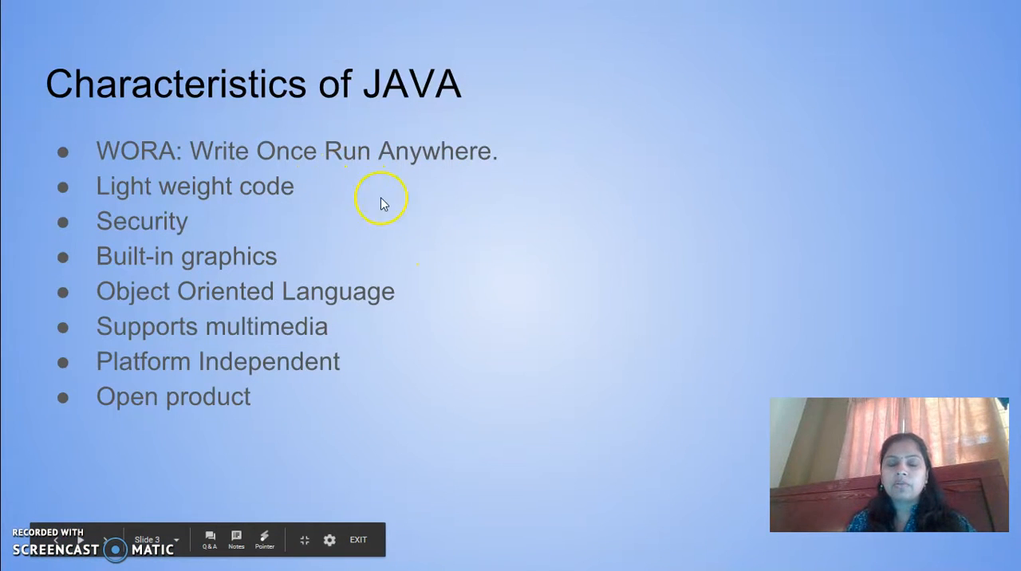
mouse_move(567, 223)
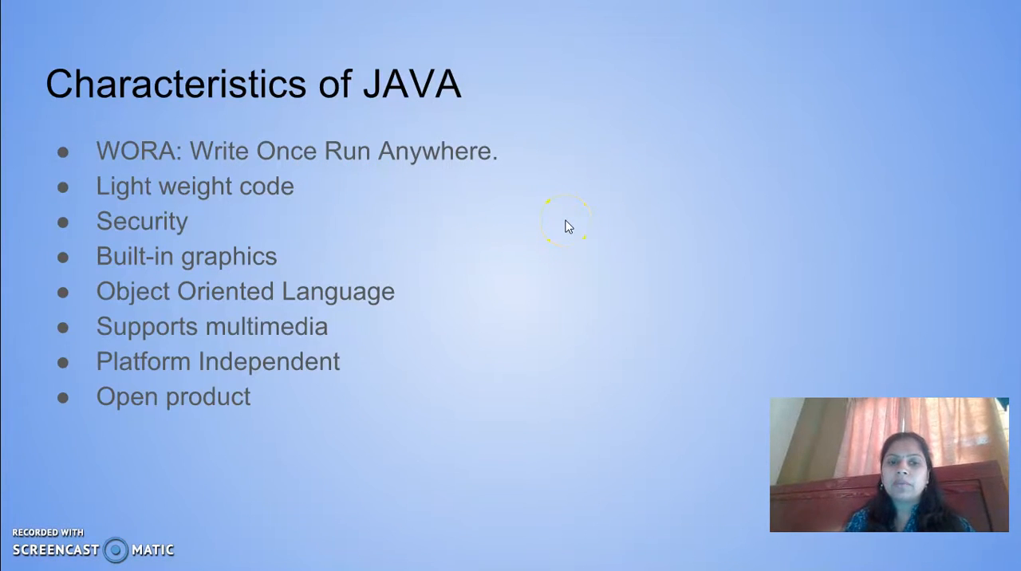
mouse_move(144, 201)
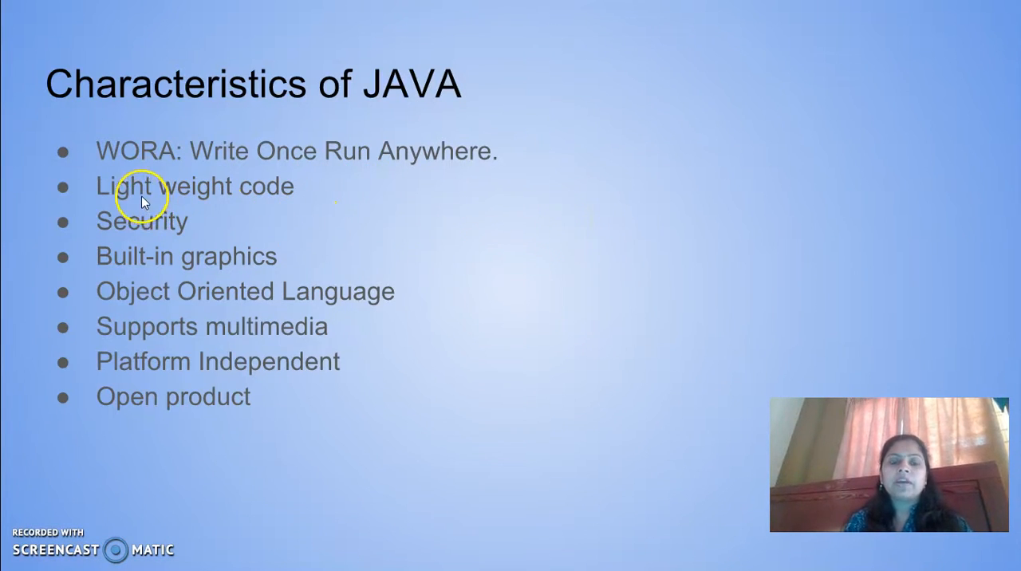
mouse_move(311, 191)
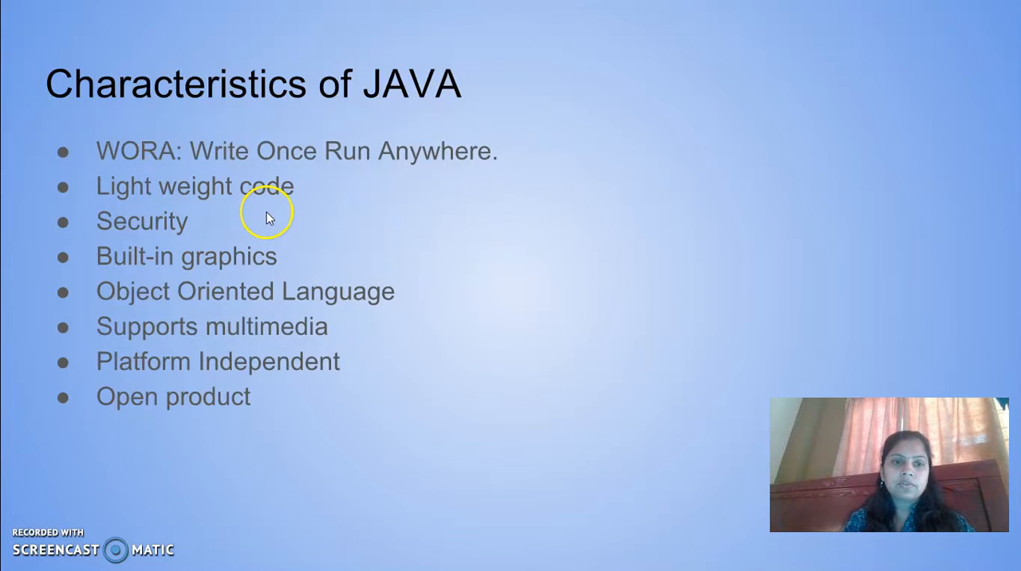
mouse_move(277, 264)
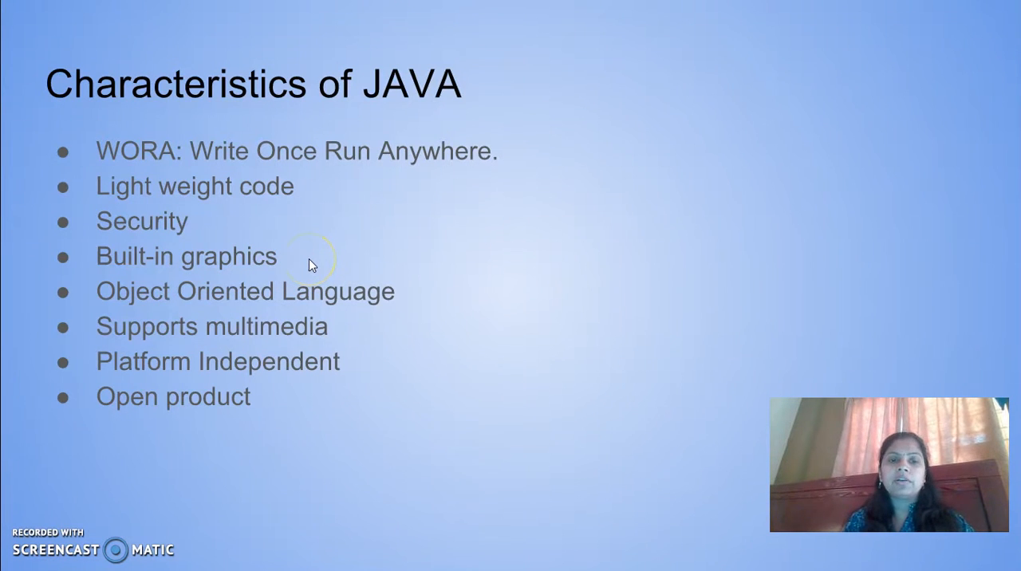
mouse_move(125, 317)
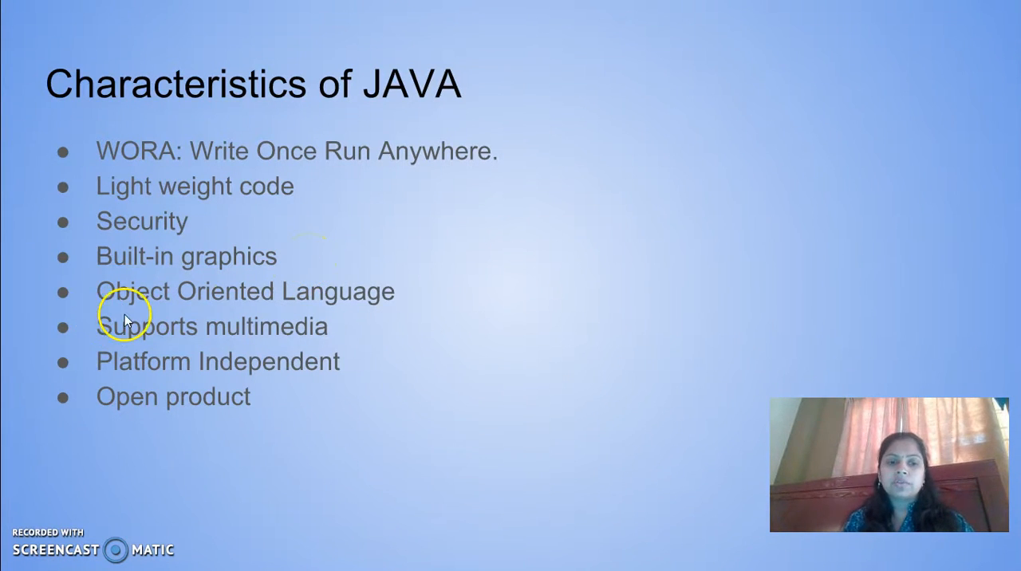
mouse_move(413, 309)
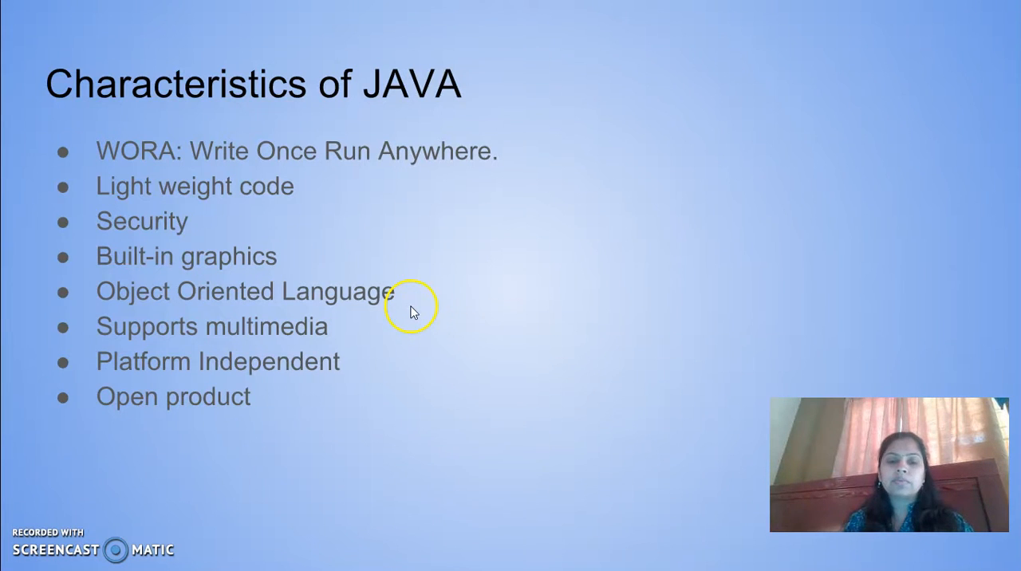
mouse_move(495, 293)
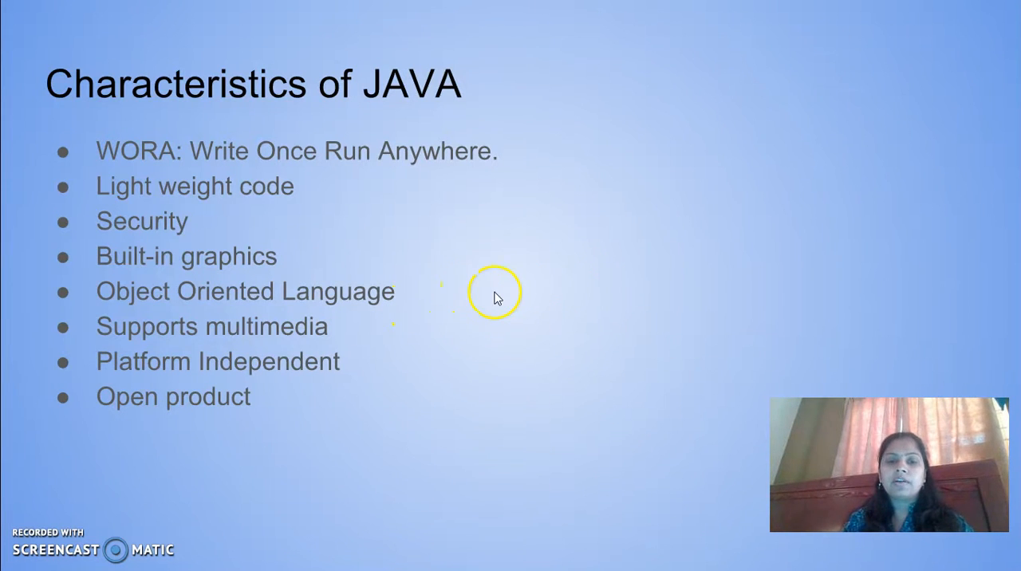
mouse_move(455, 301)
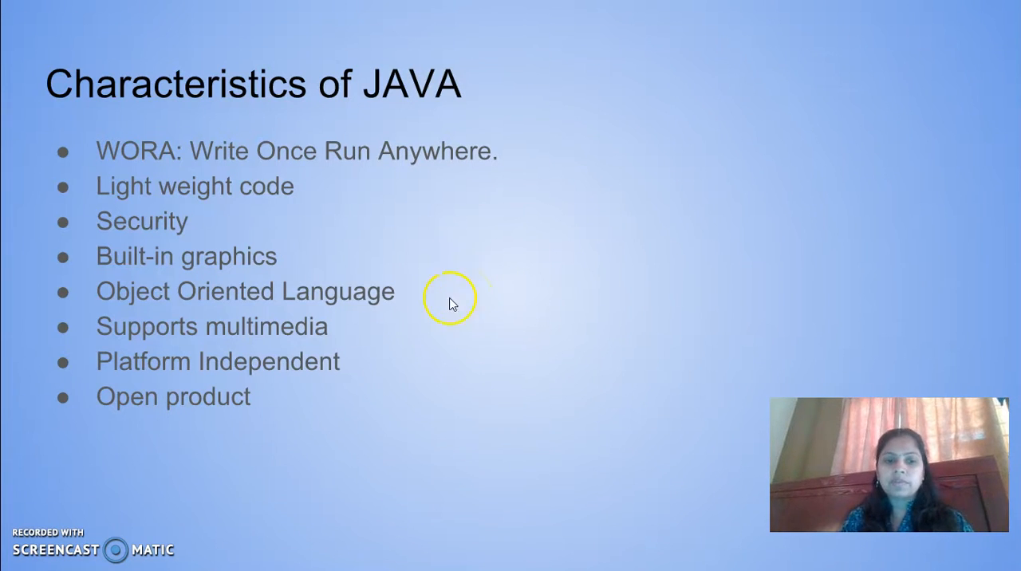
mouse_move(332, 325)
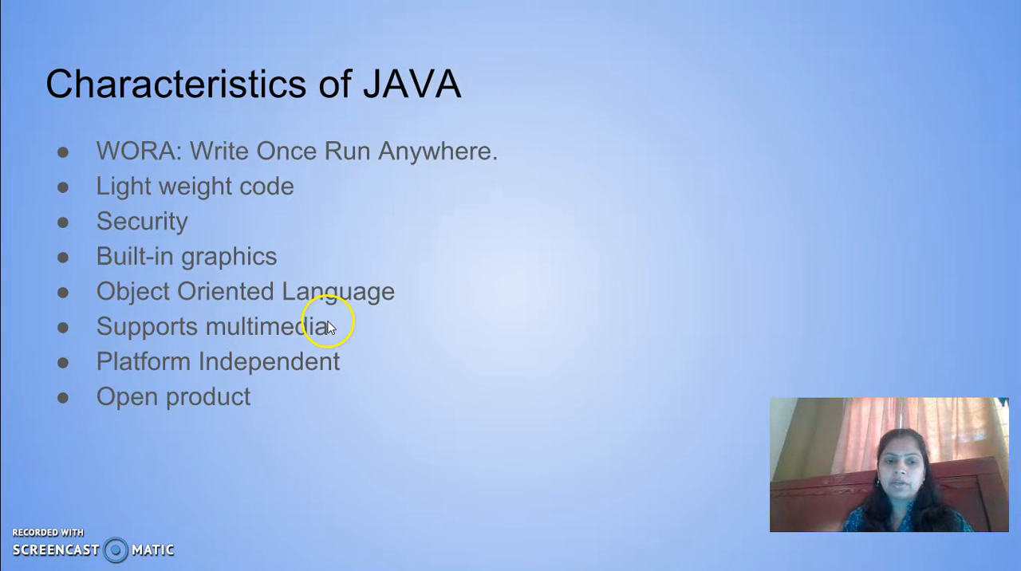
mouse_move(375, 333)
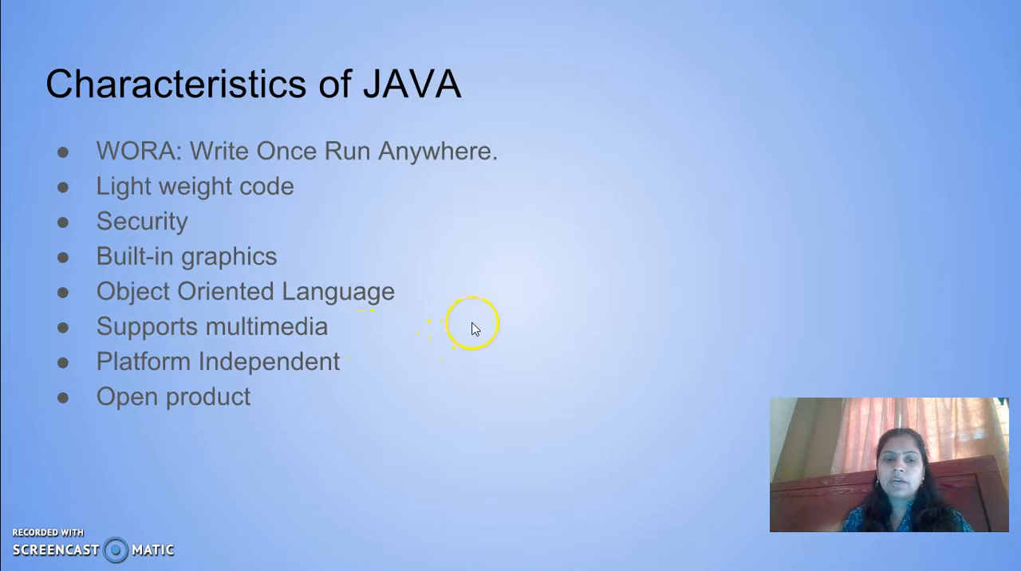
mouse_move(115, 397)
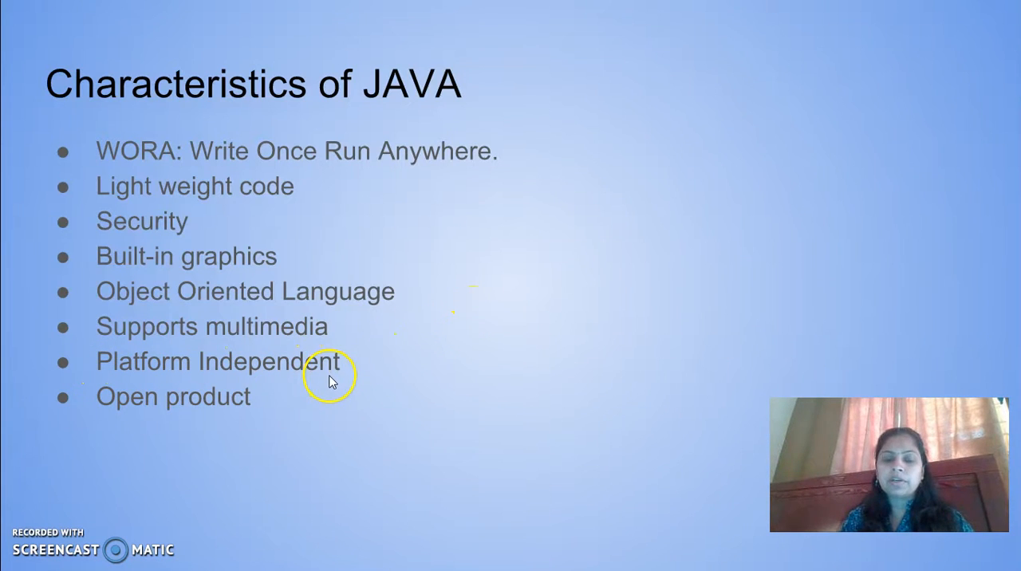
mouse_move(360, 361)
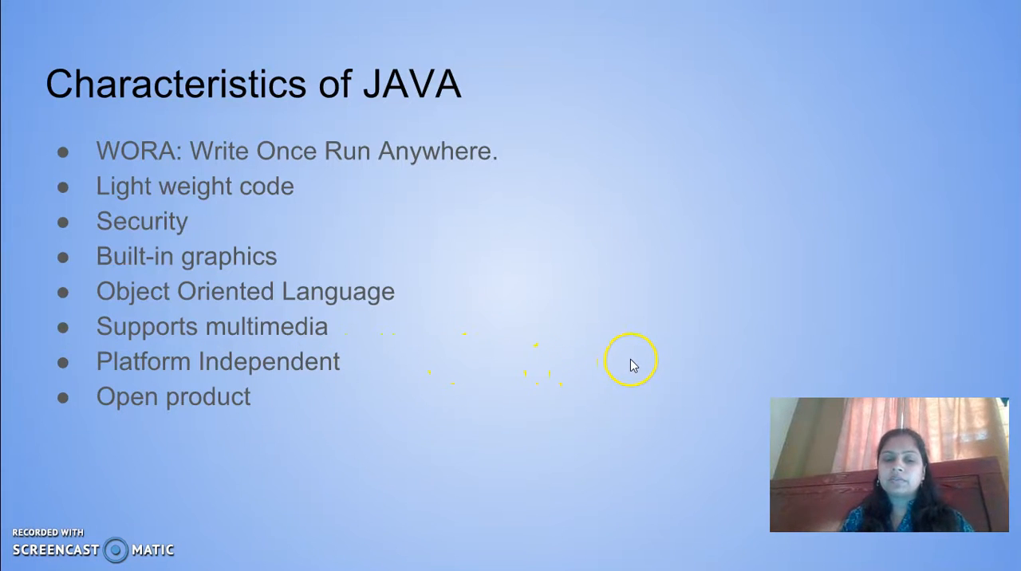
mouse_move(279, 391)
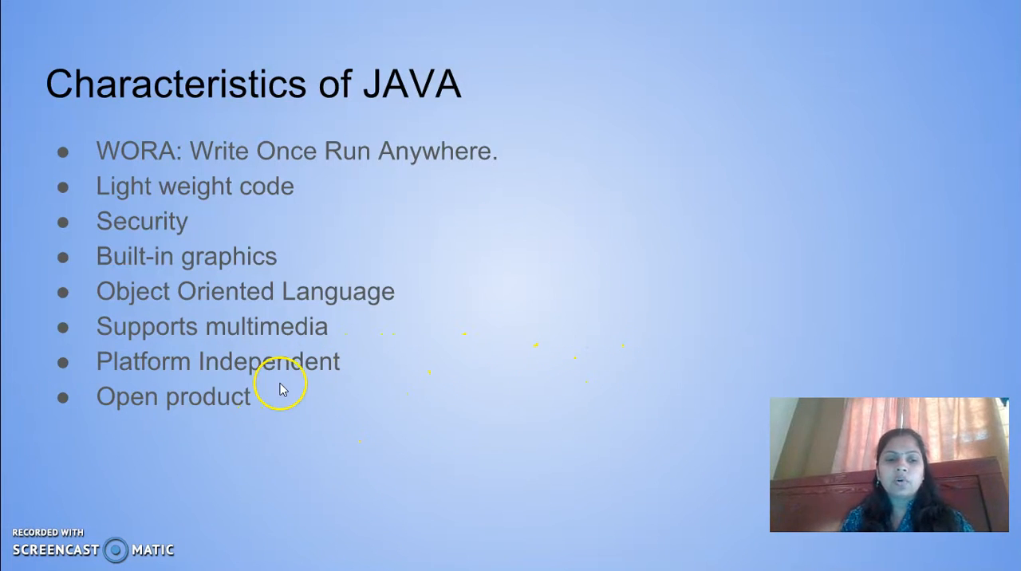
mouse_move(599, 339)
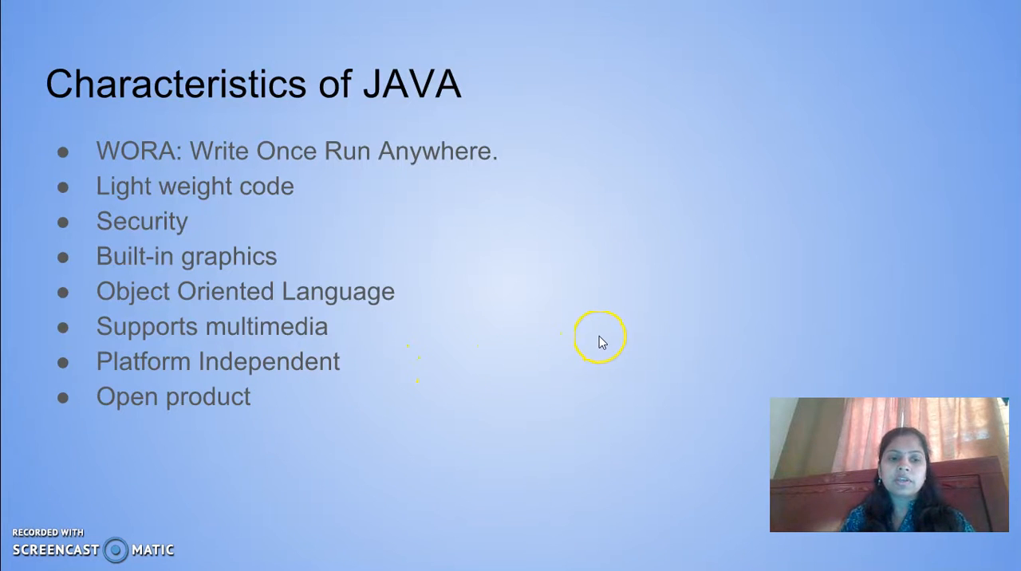
mouse_move(600, 342)
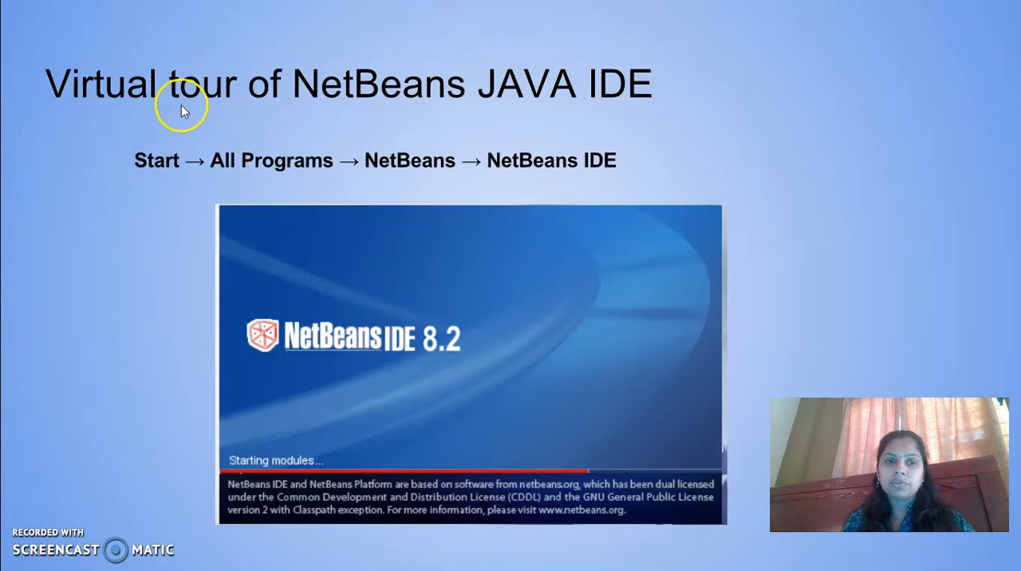
mouse_move(645, 96)
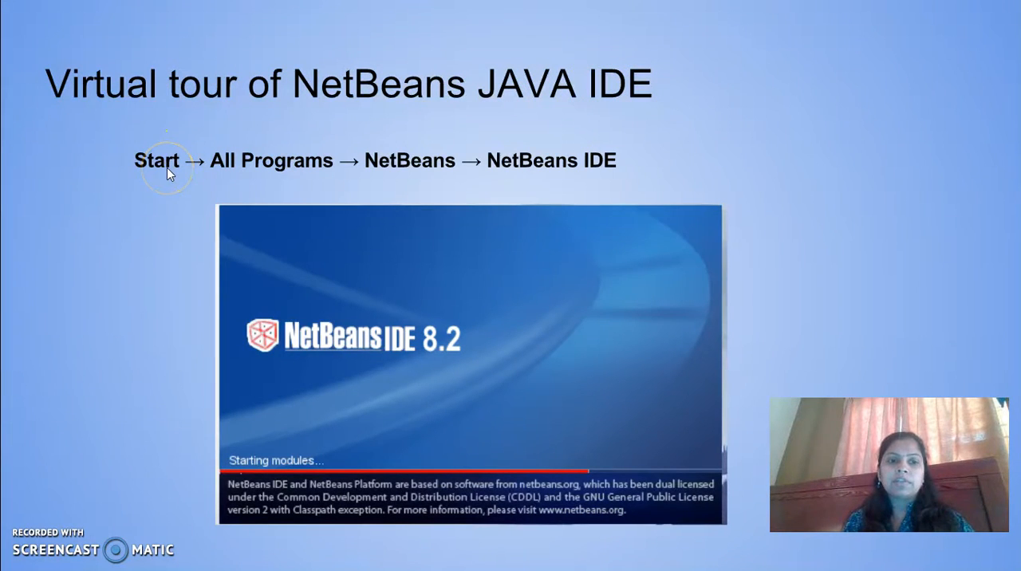
mouse_move(594, 184)
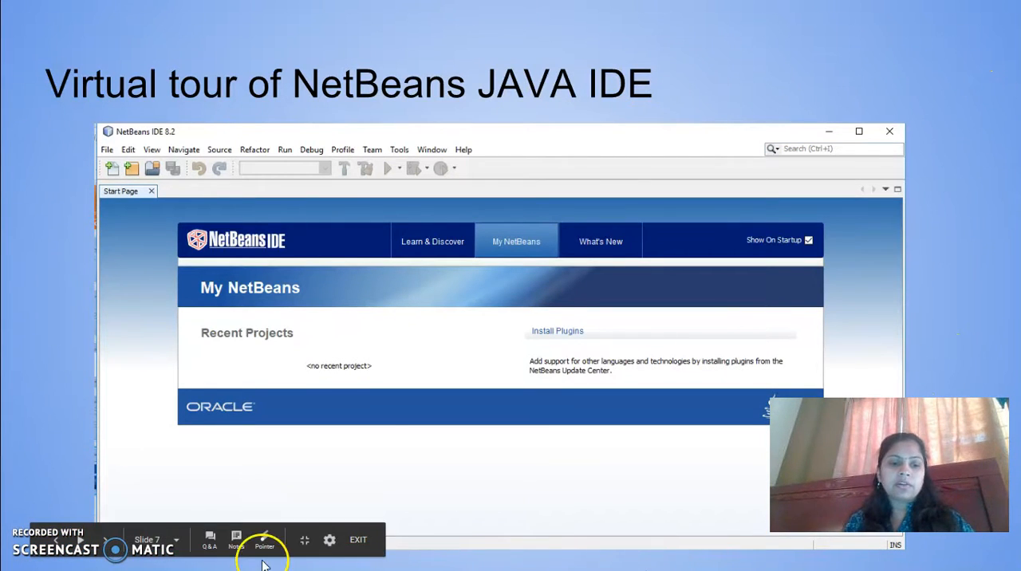
mouse_move(236, 152)
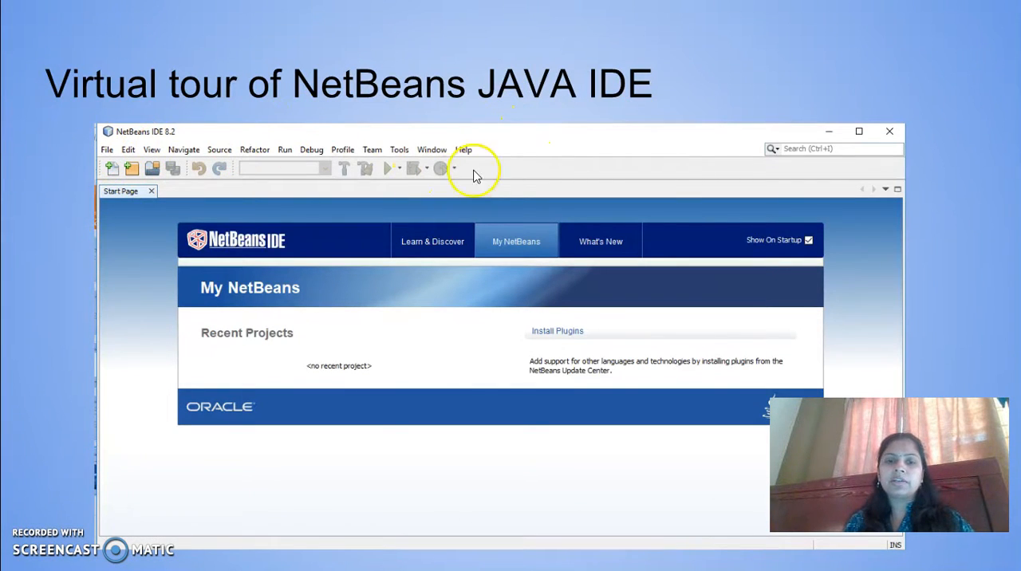
mouse_move(185, 257)
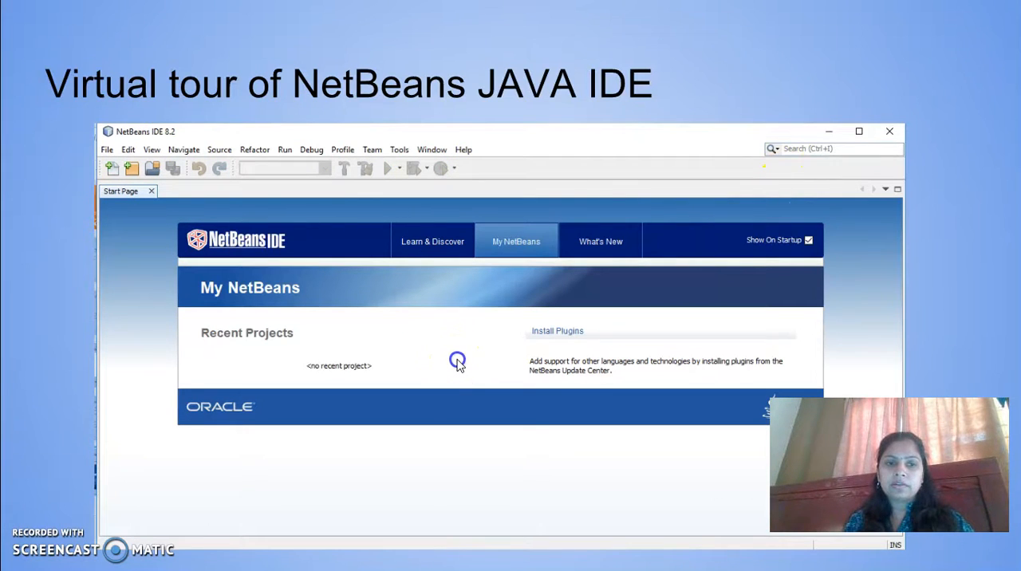
mouse_move(376, 421)
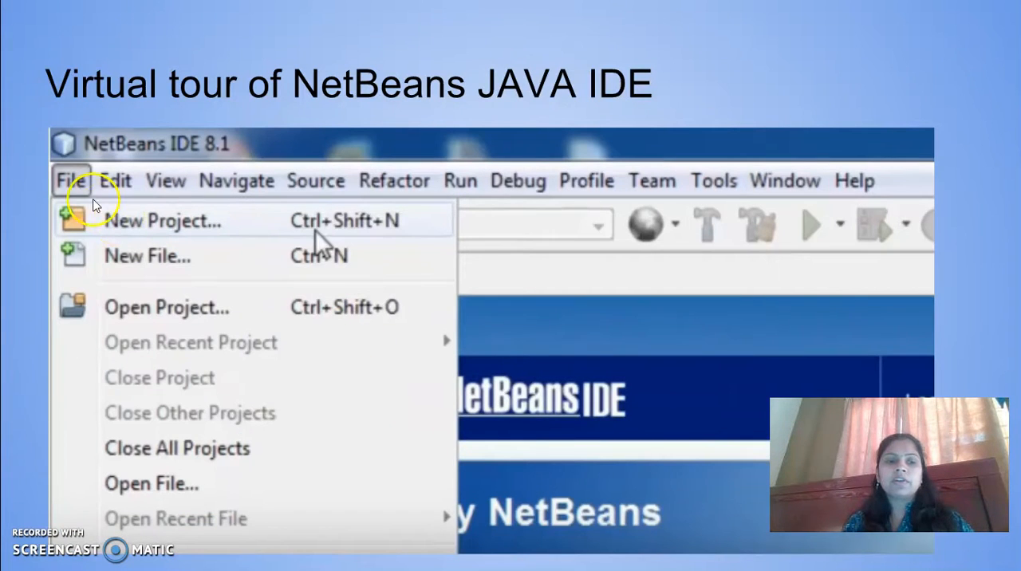
mouse_move(71, 179)
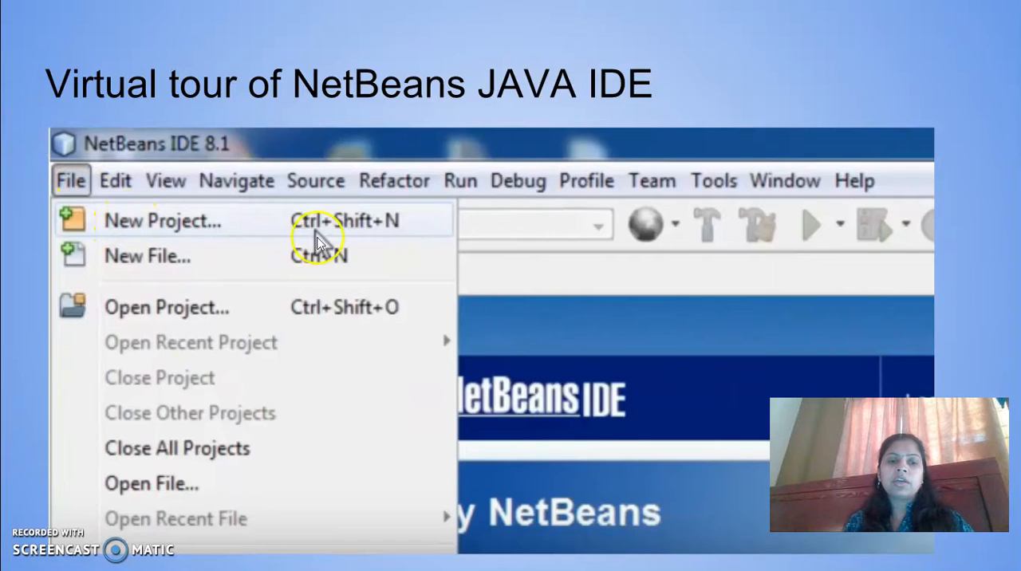
- Advance to the slide showing NetBeans' New Java Application dialog with default project name and location
click(162, 220)
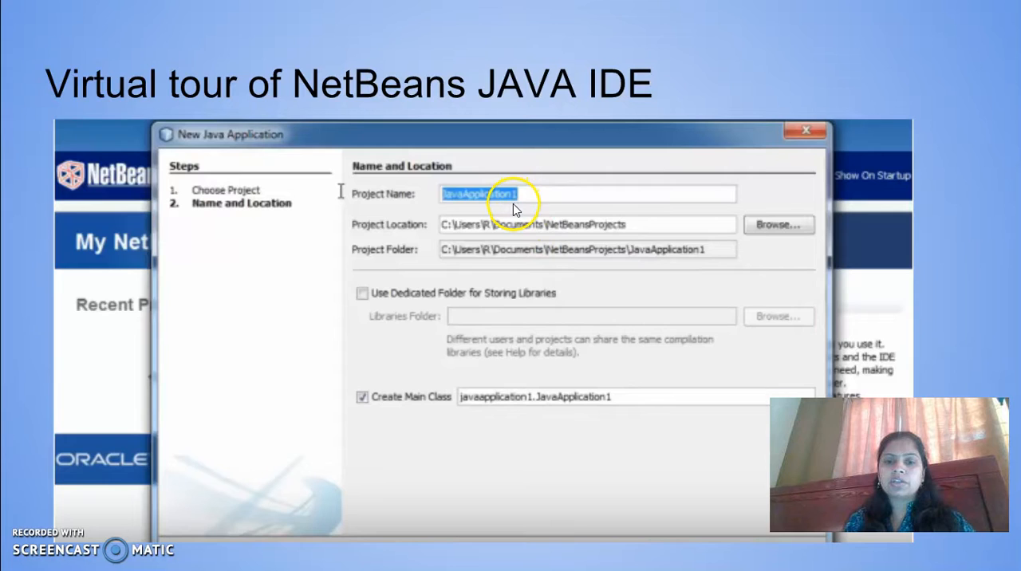
mouse_move(533, 199)
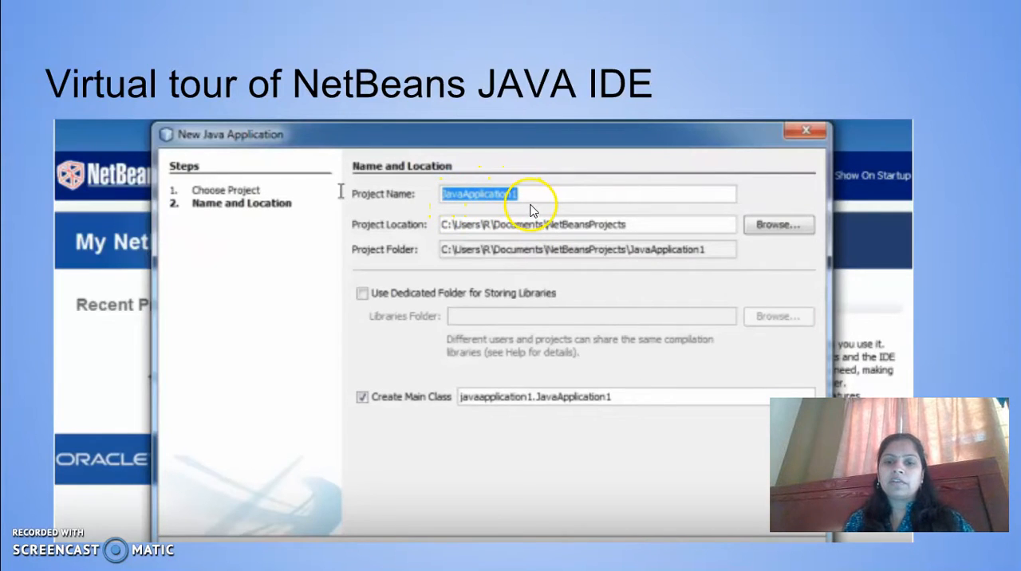
mouse_move(552, 273)
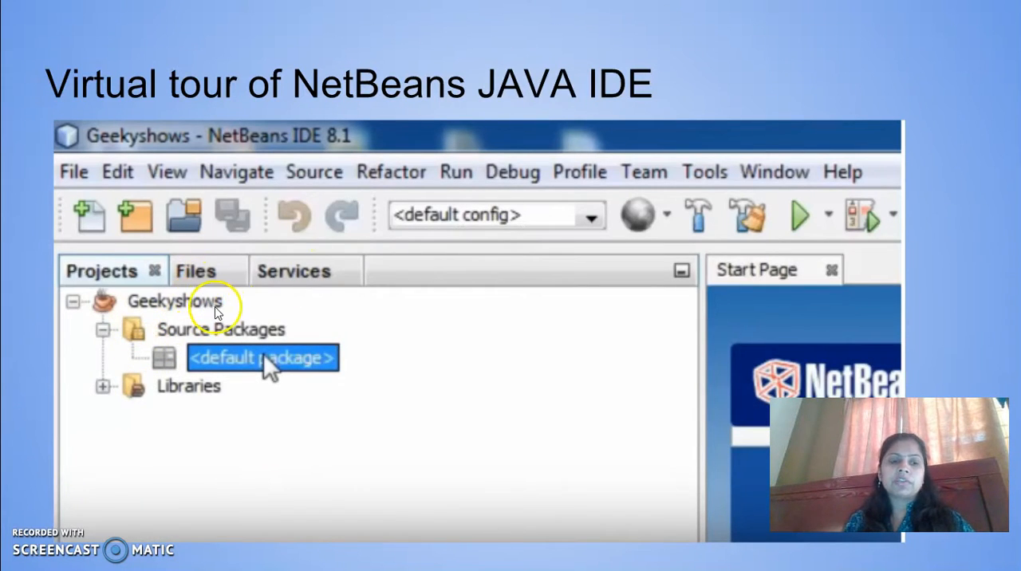
mouse_move(188, 345)
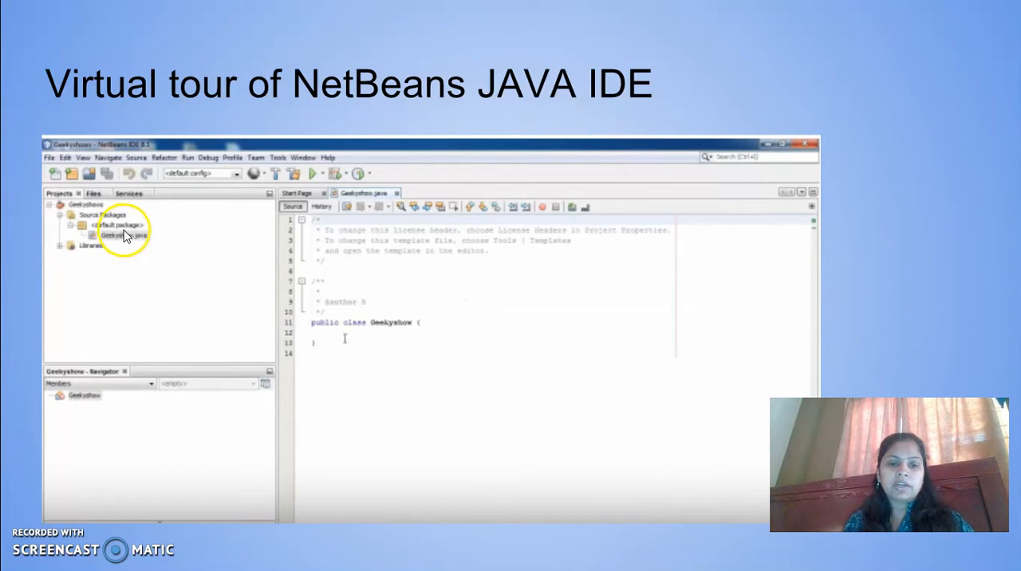
mouse_move(885, 206)
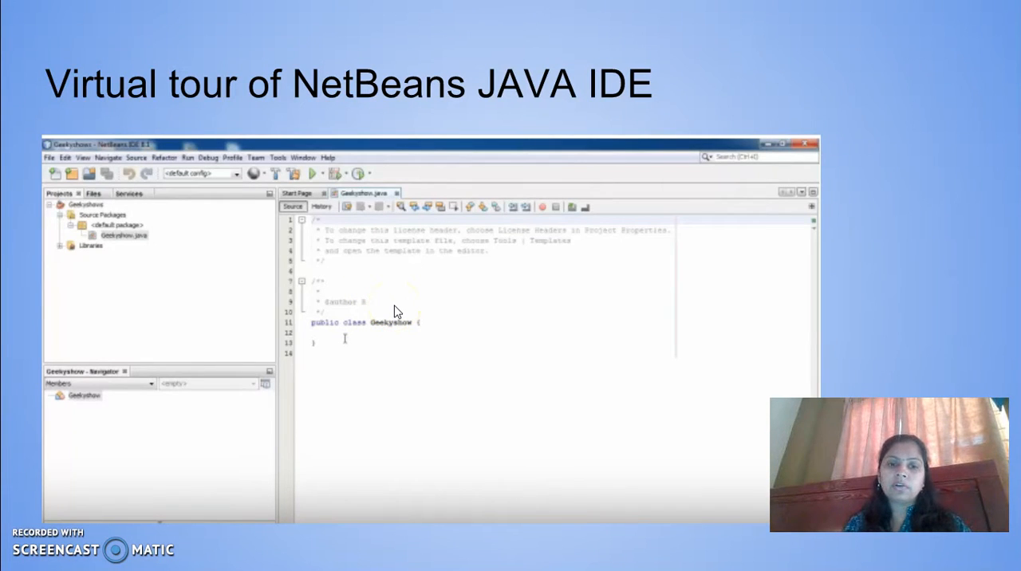
mouse_move(433, 319)
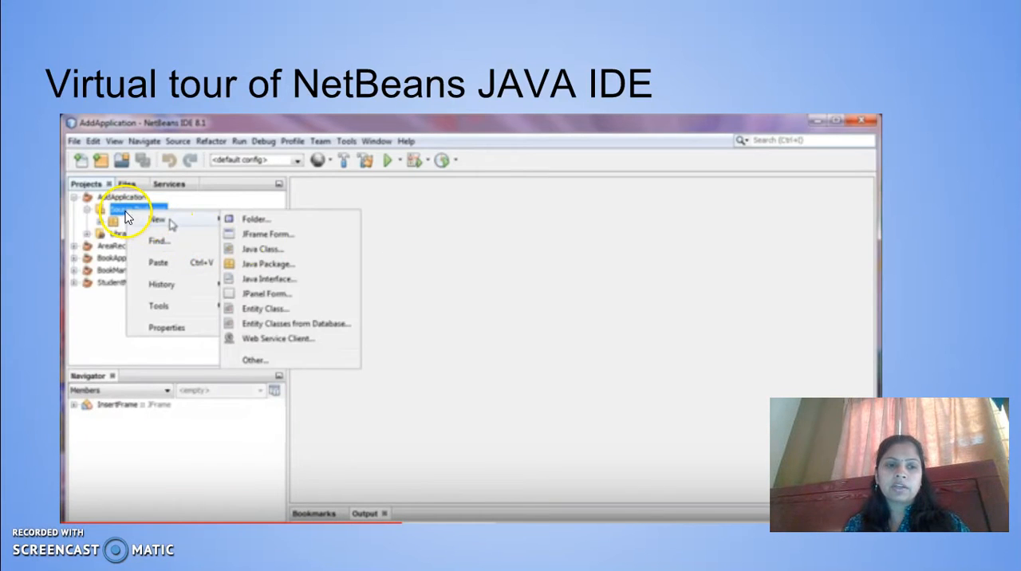
mouse_move(189, 233)
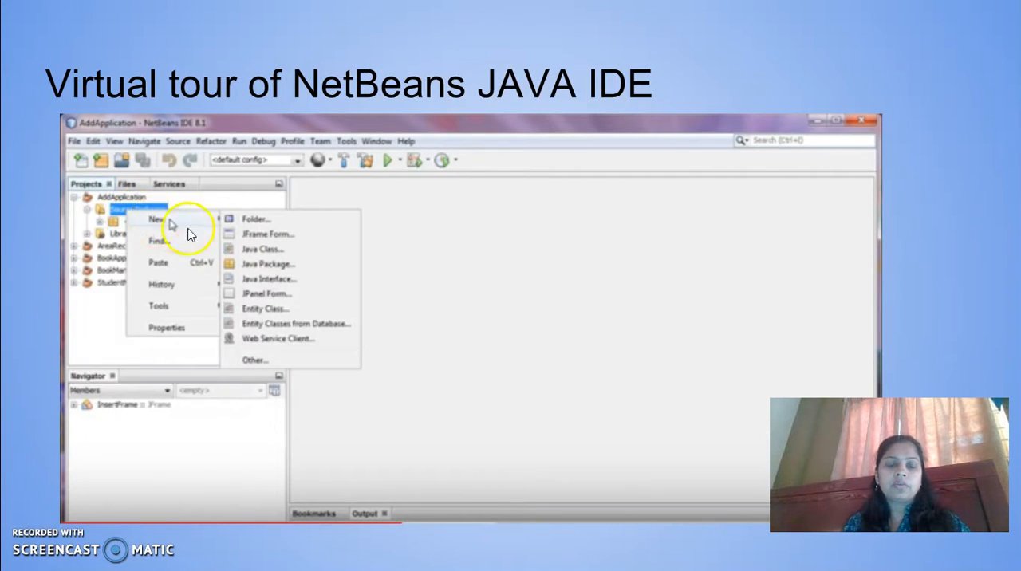
mouse_move(447, 262)
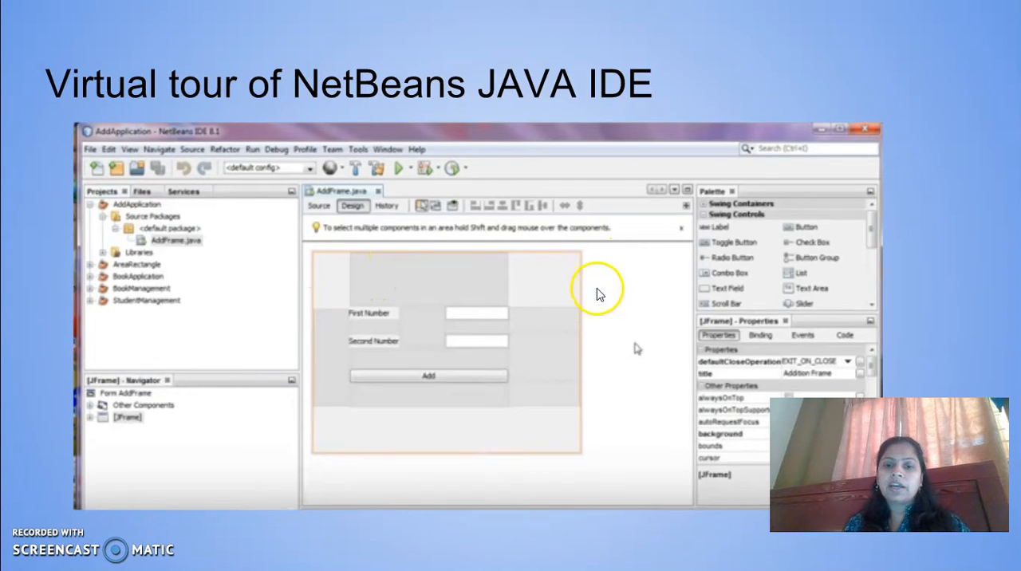
mouse_move(336, 285)
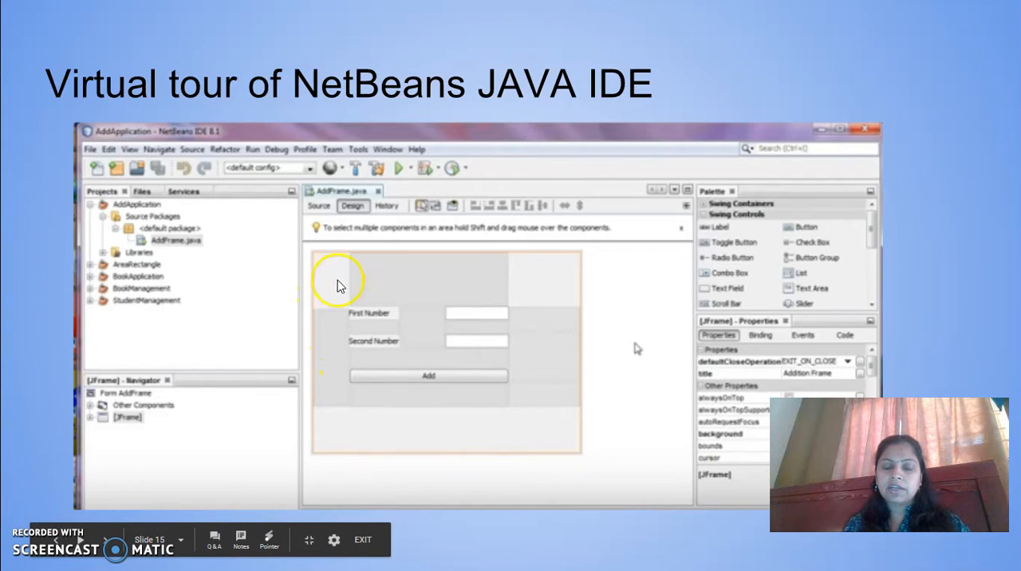
- Advance to the event-code slide, then return to the AddFrame form design slide
click(295, 217)
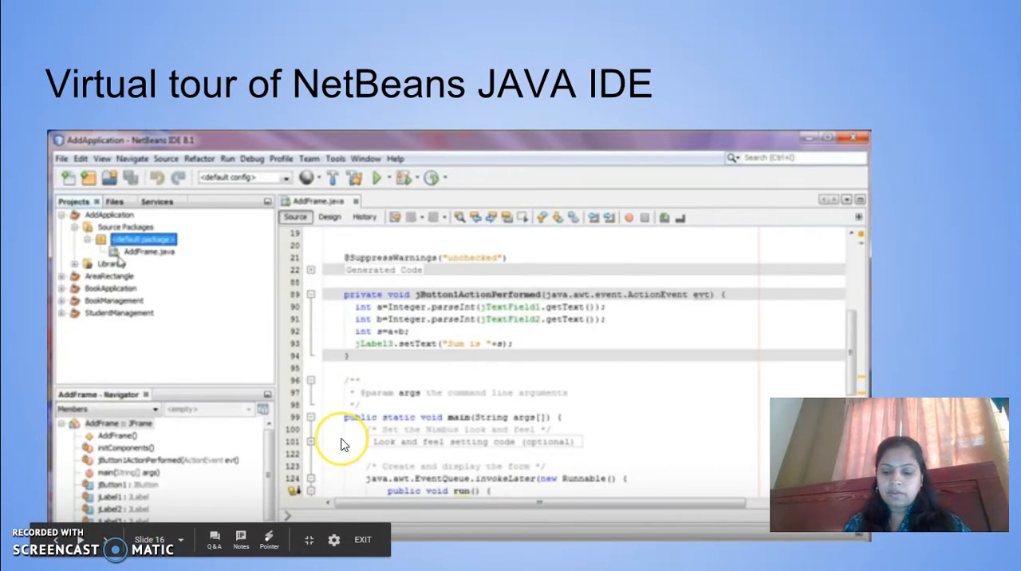
click(329, 217)
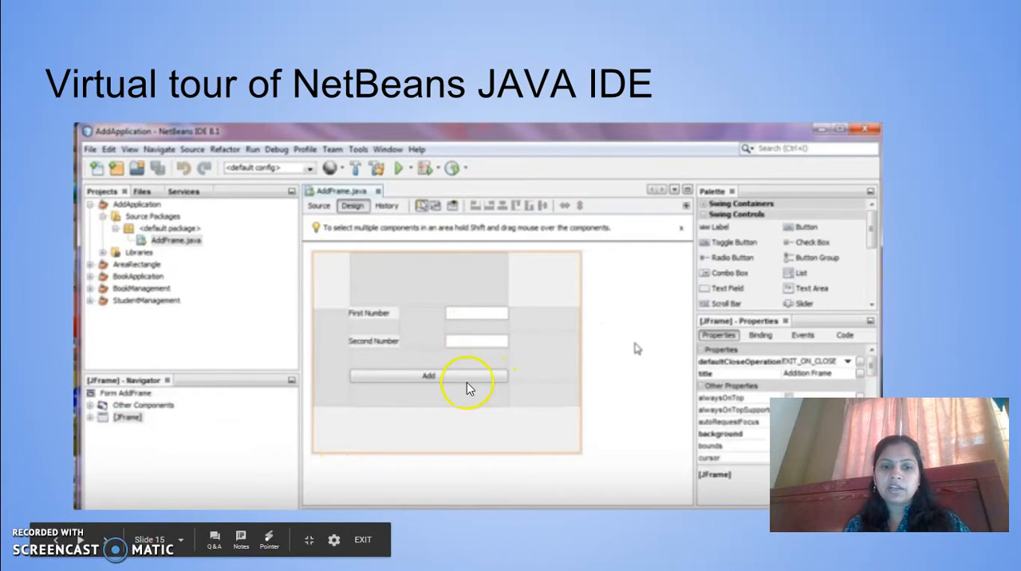
mouse_move(766, 240)
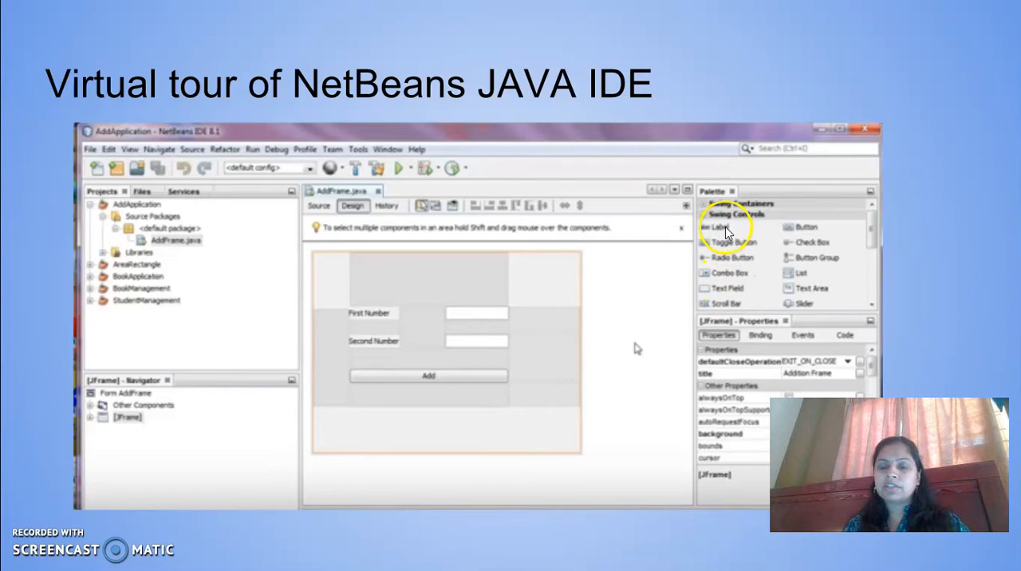
mouse_move(412, 319)
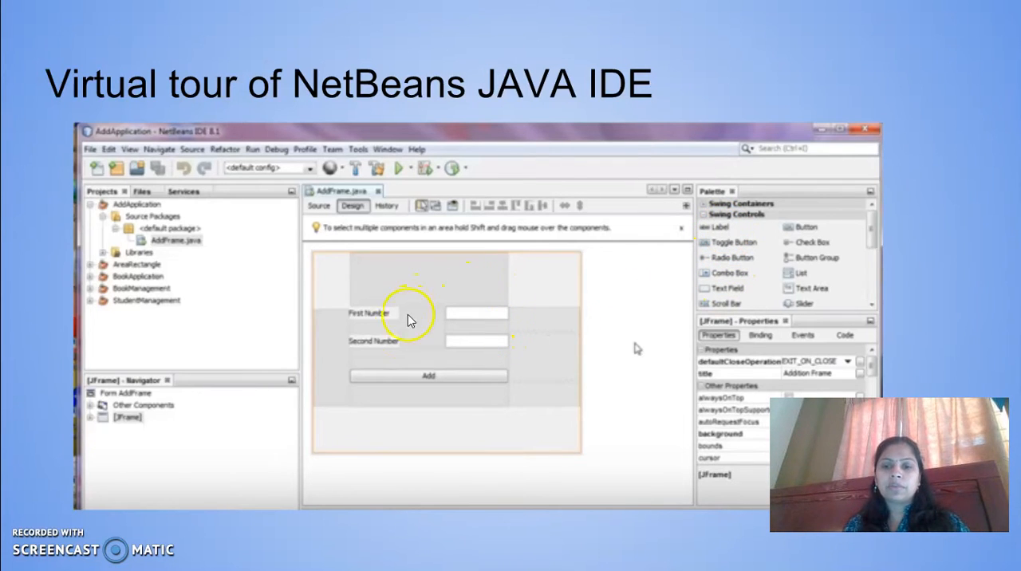
mouse_move(469, 343)
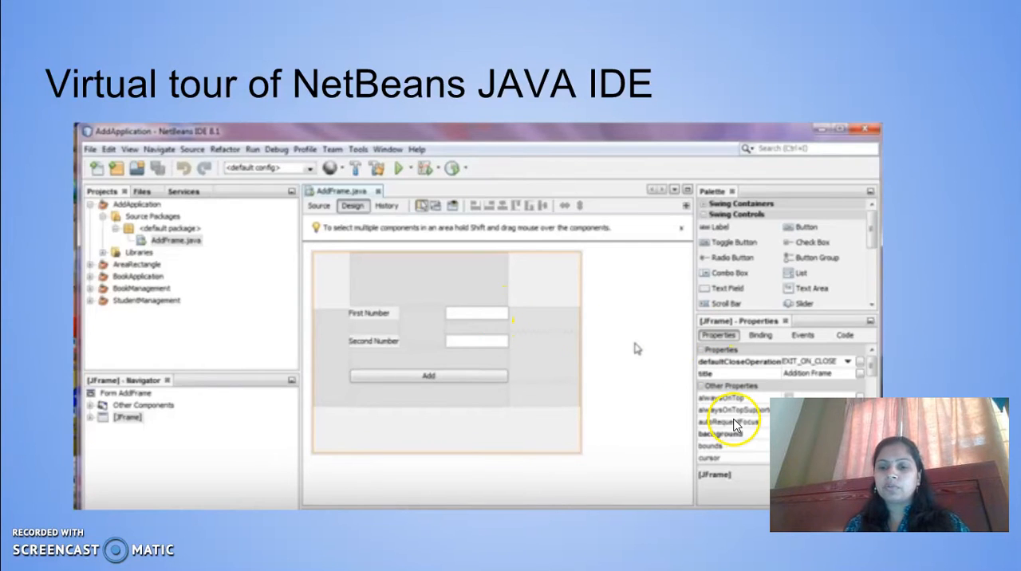
mouse_move(731, 453)
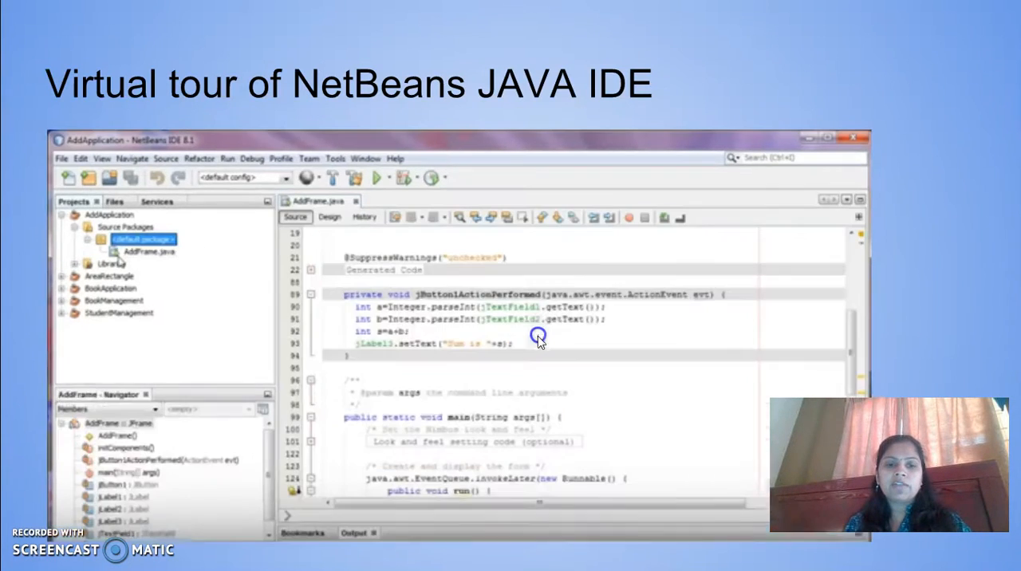
mouse_move(446, 307)
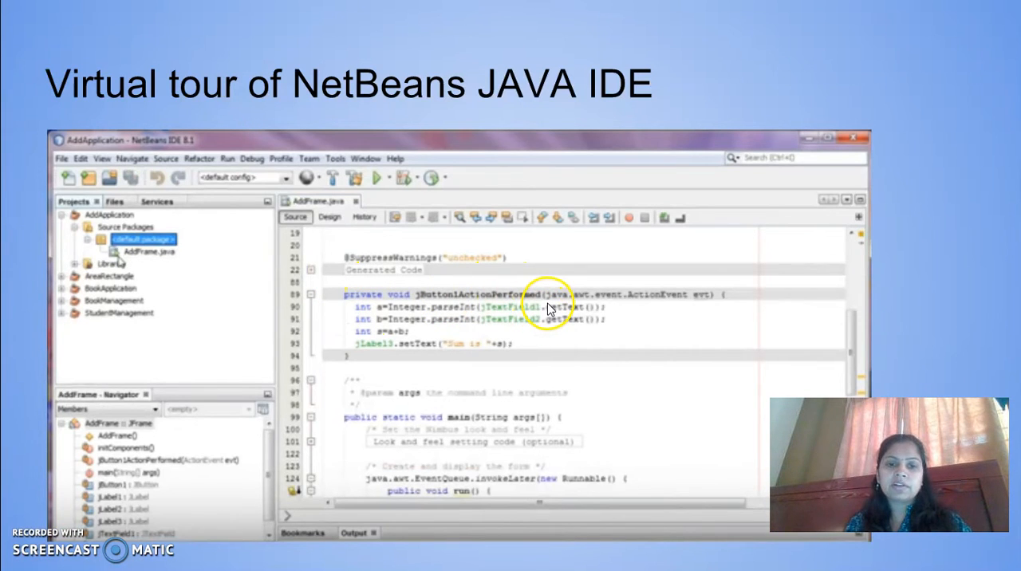
mouse_move(396, 354)
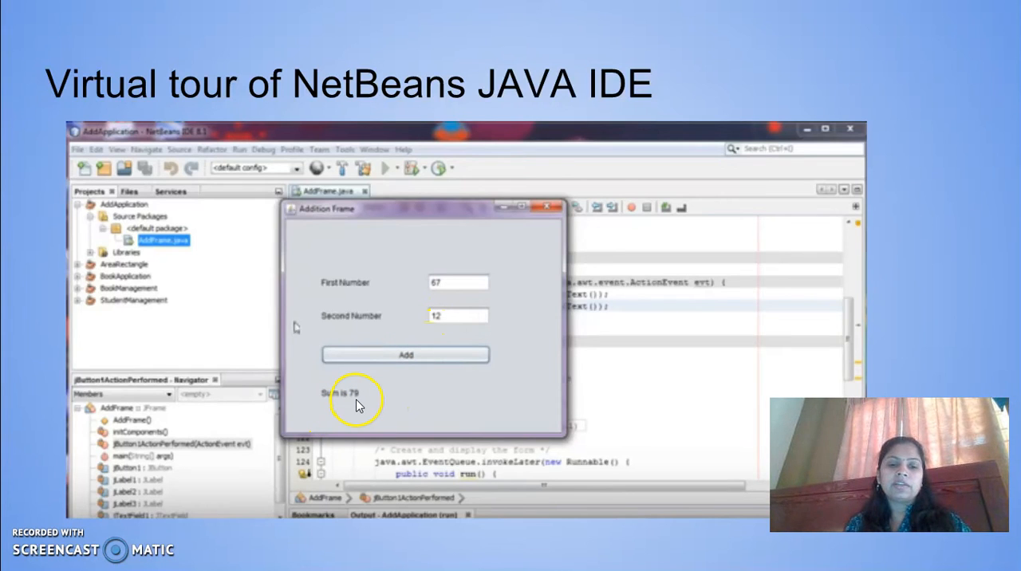
mouse_move(600, 338)
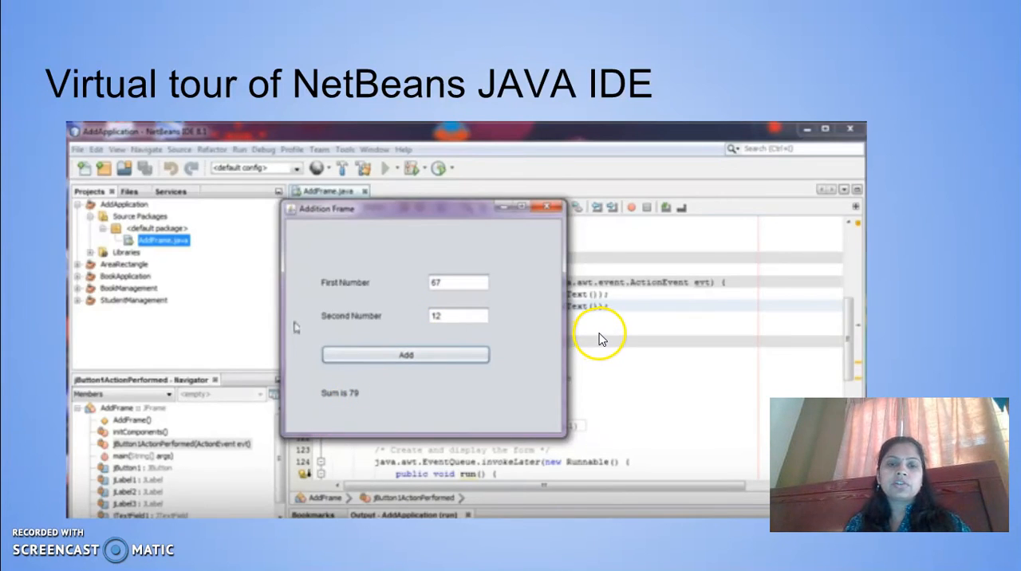